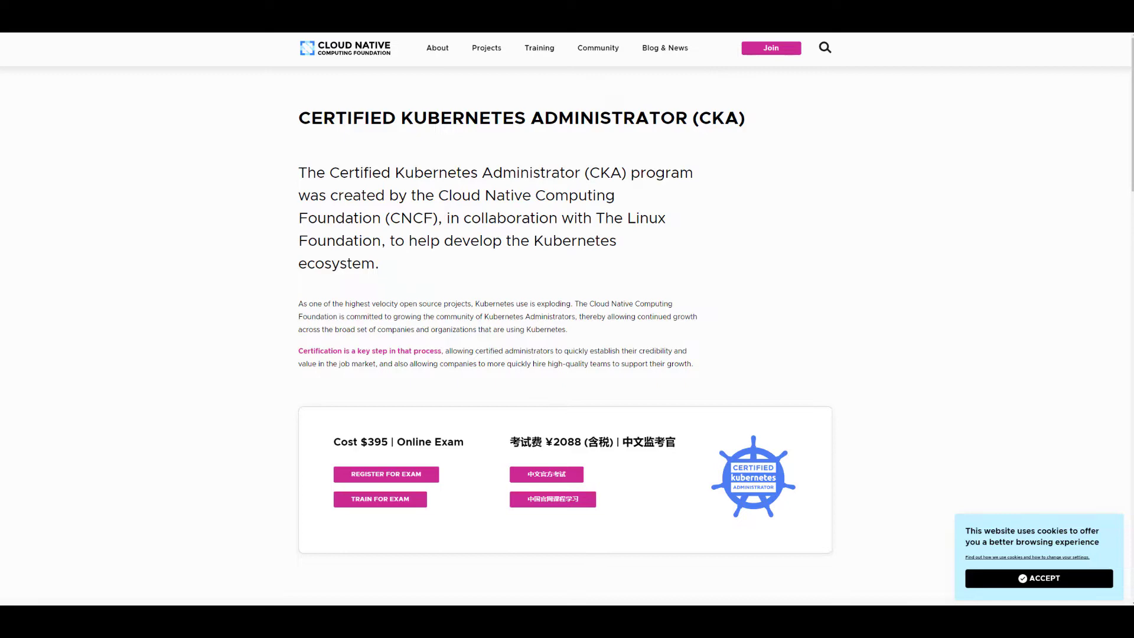
mouse_move(1015, 269)
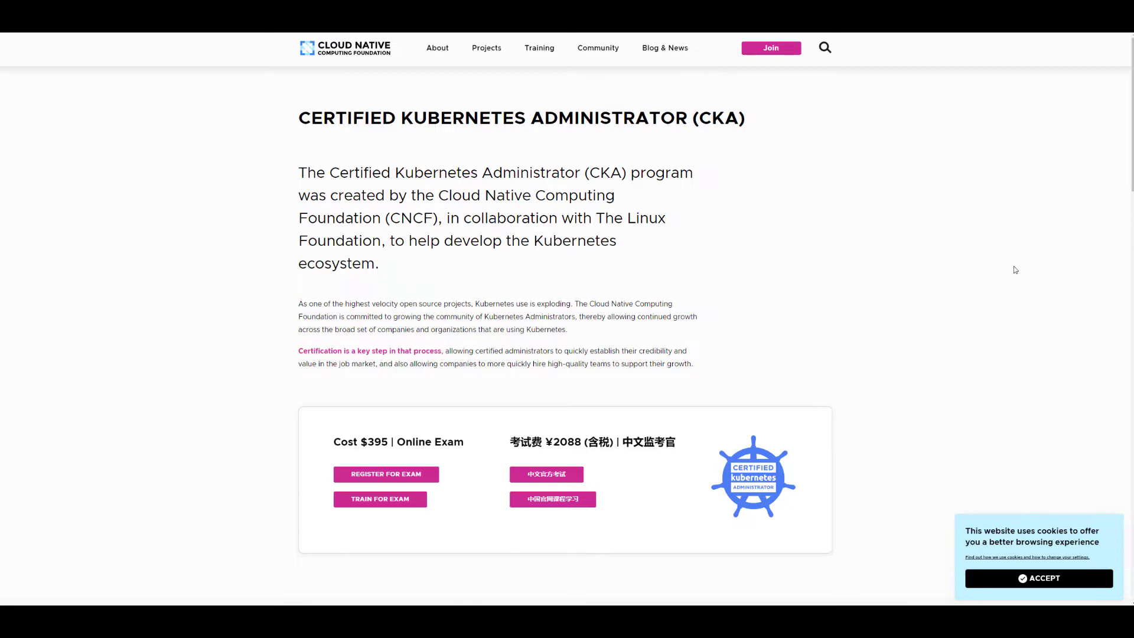
Scroll the CNCF CKA page down to the exam details and domain weights table.
scroll(down, 3)
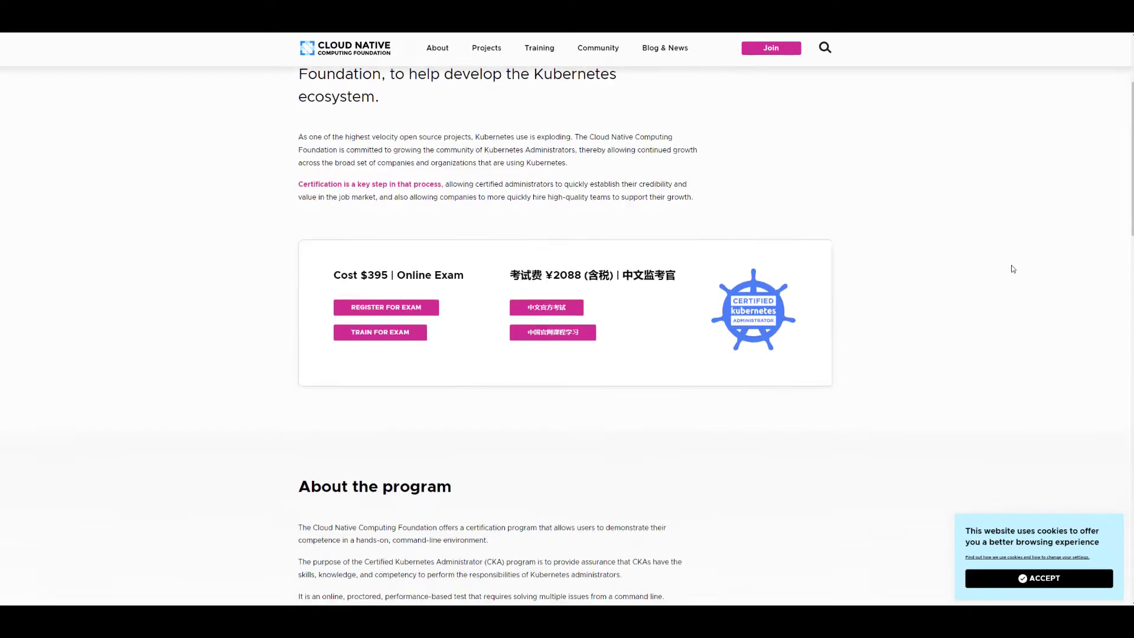
scroll(down, 3)
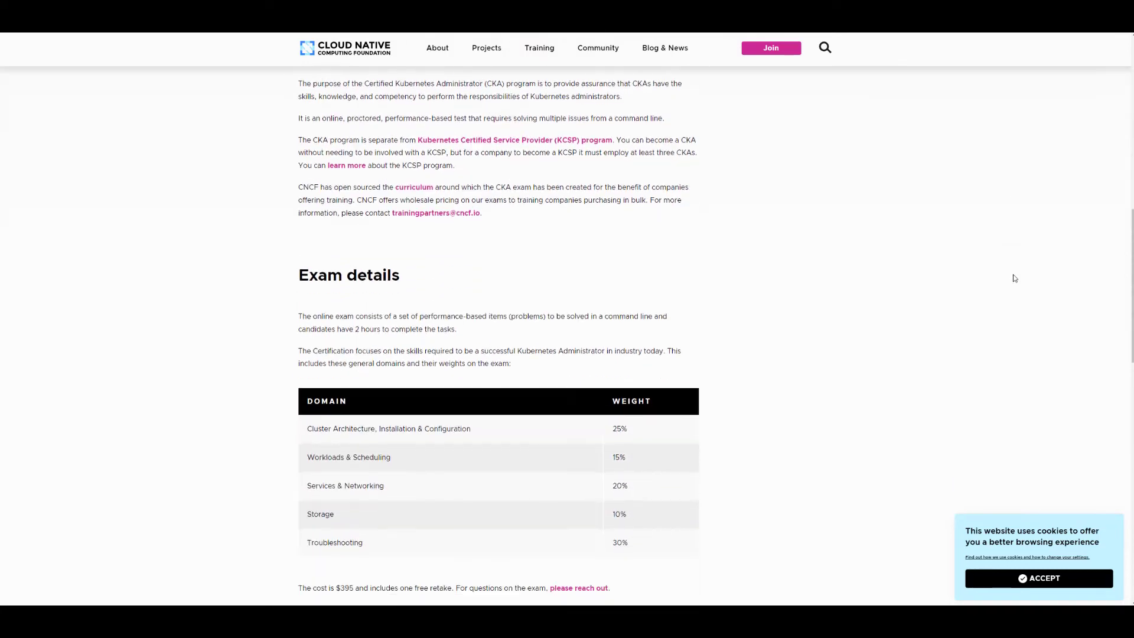
scroll(down, 3)
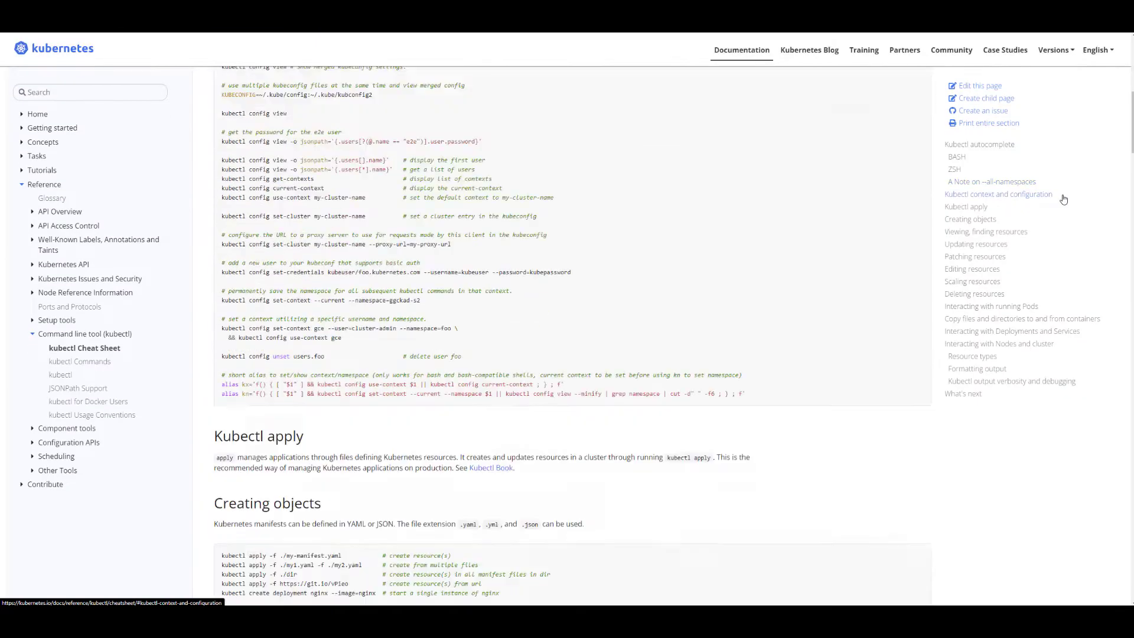
Scroll the kubectl Cheat Sheet down toward the Creating objects section.
scroll(down, 3)
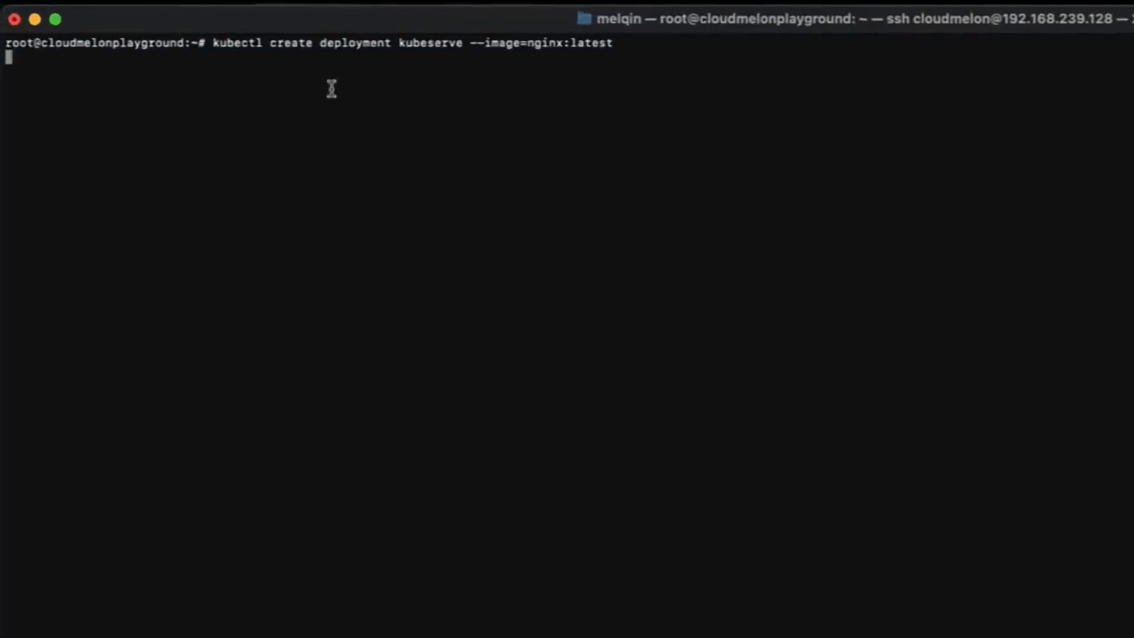
Run kubectl create deployment kubeserve --image=nginx:latest.
key(Return)
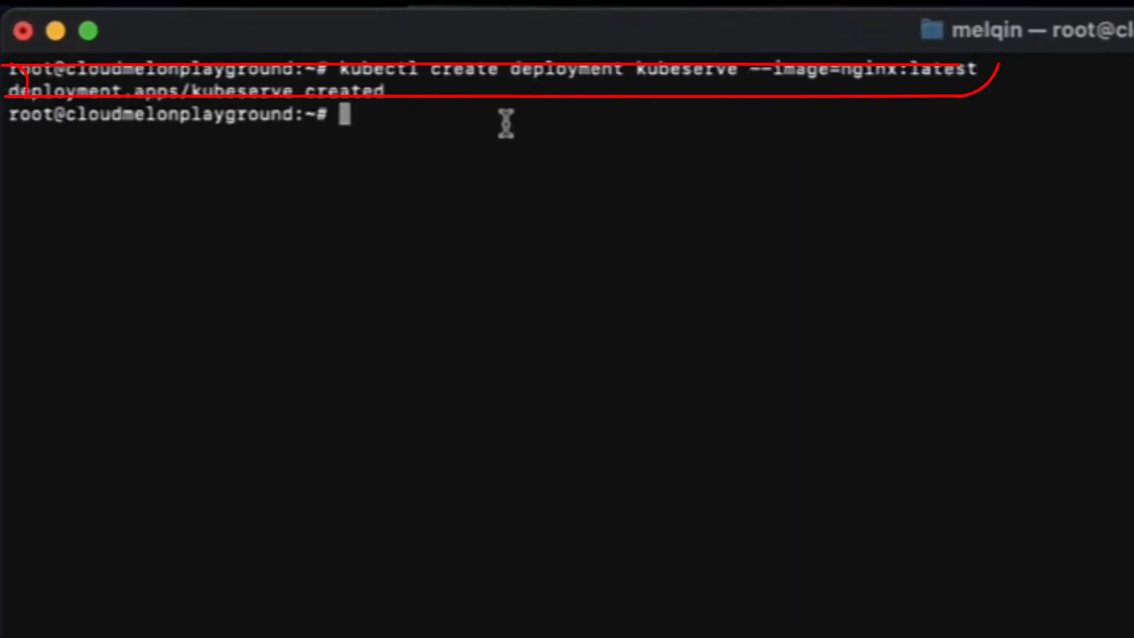
mouse_move(493, 116)
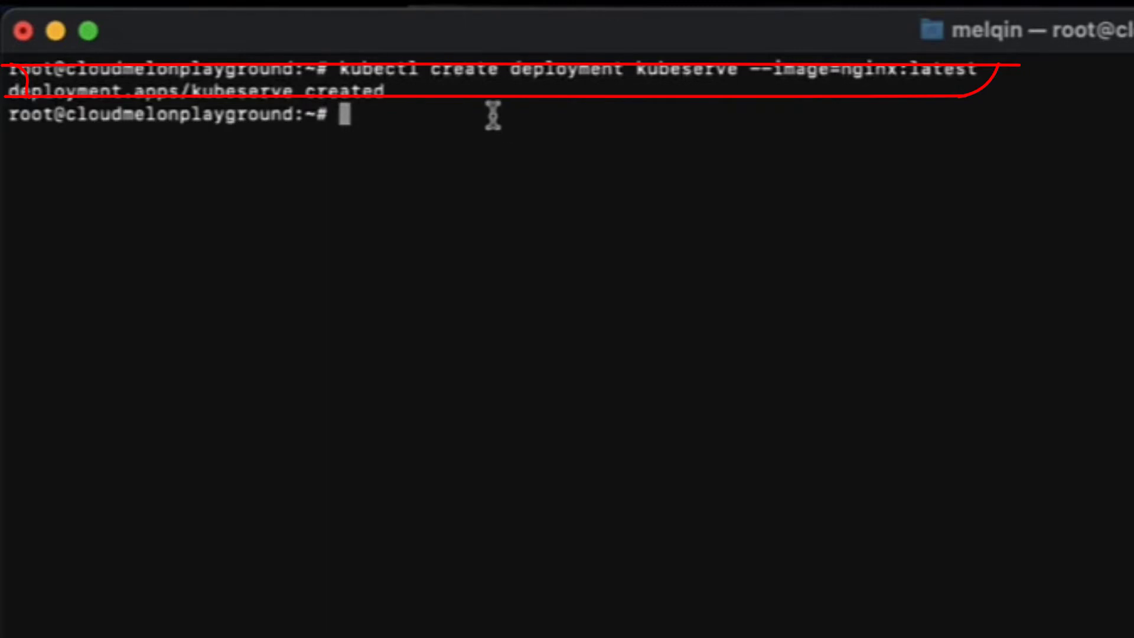
mouse_move(487, 114)
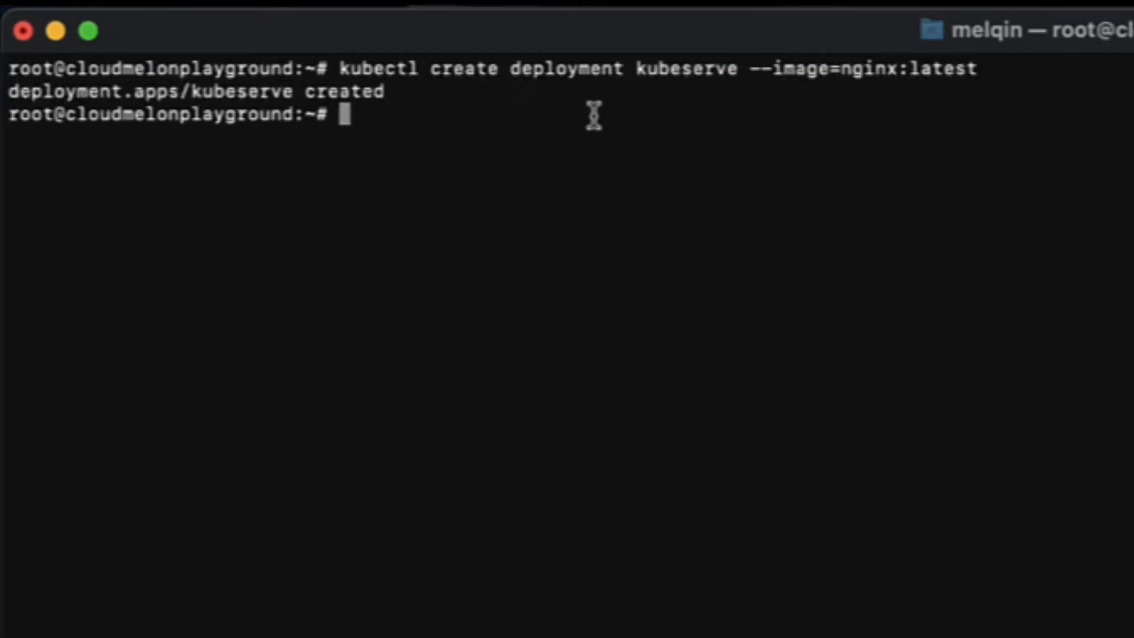
mouse_move(641, 117)
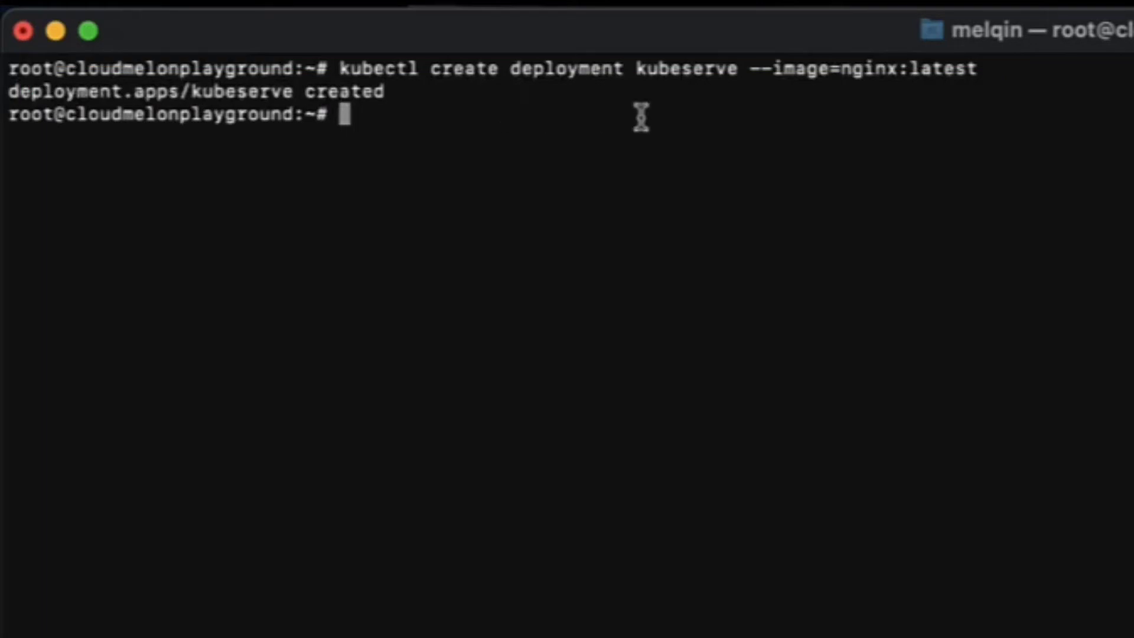
mouse_move(695, 127)
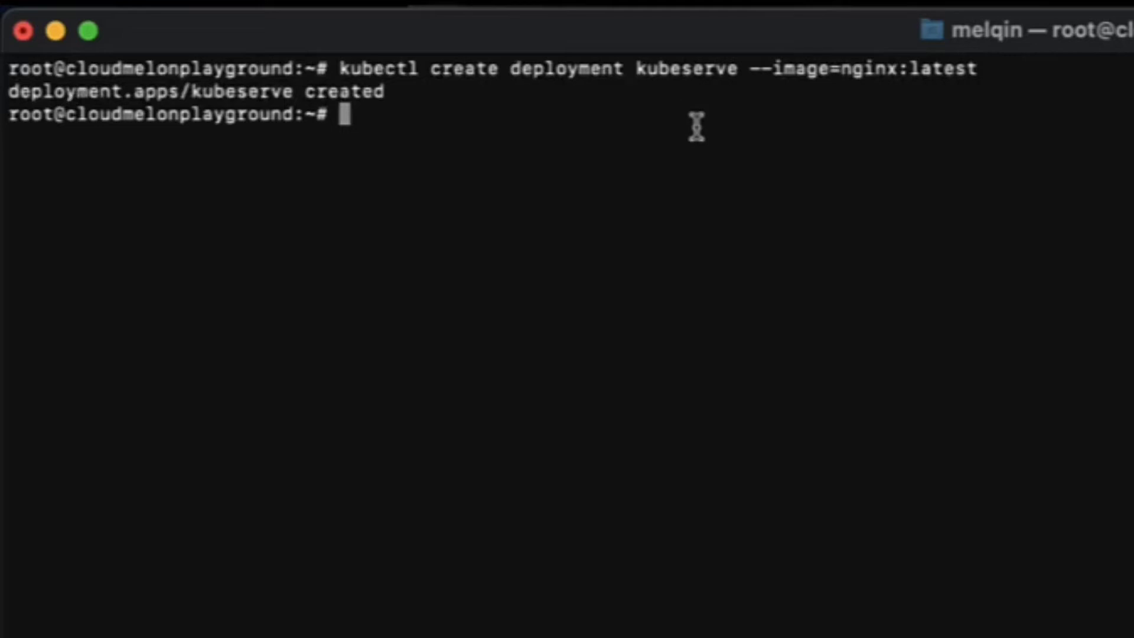
mouse_move(714, 141)
text(k get pods)
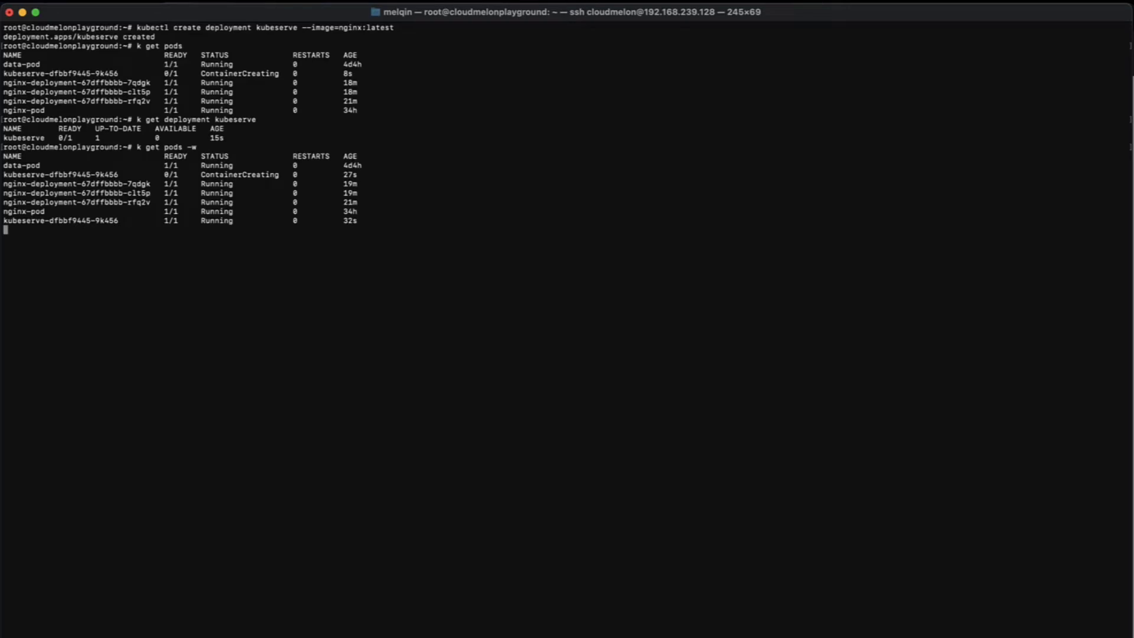
Stop the pod watch and run k describe deploy kubeserve for its full description.
key(Return)
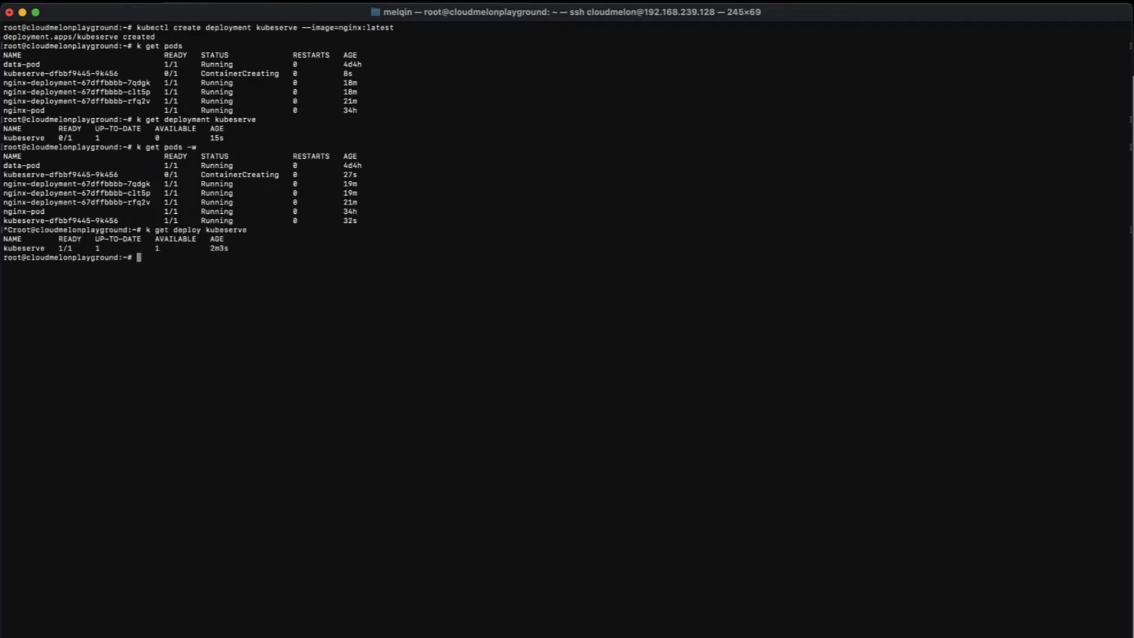
text(k)
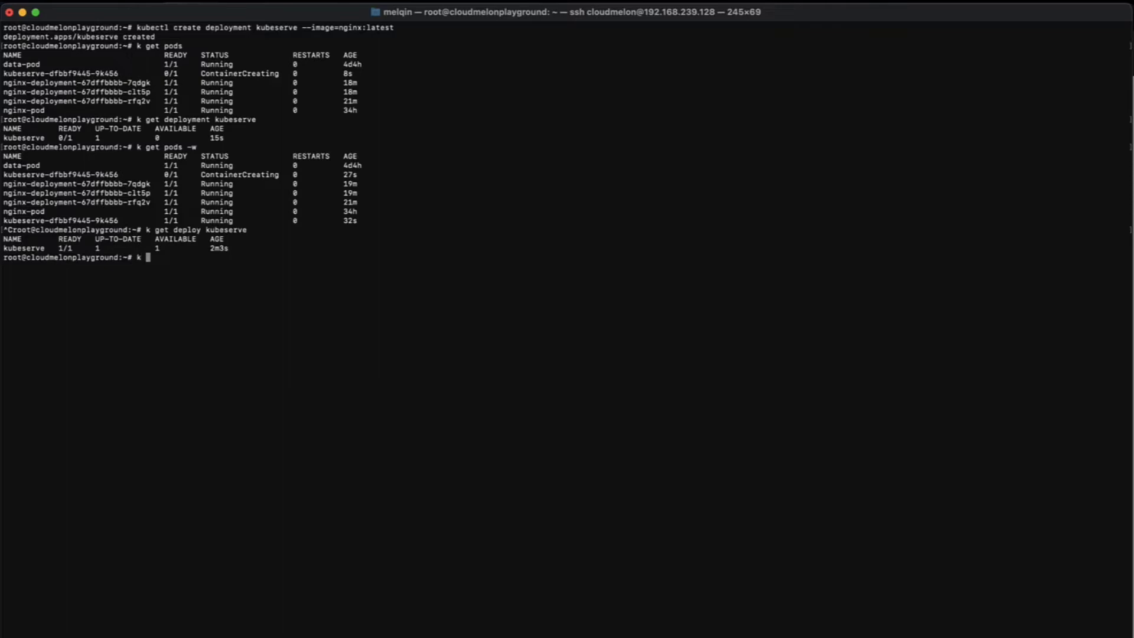
text(des)
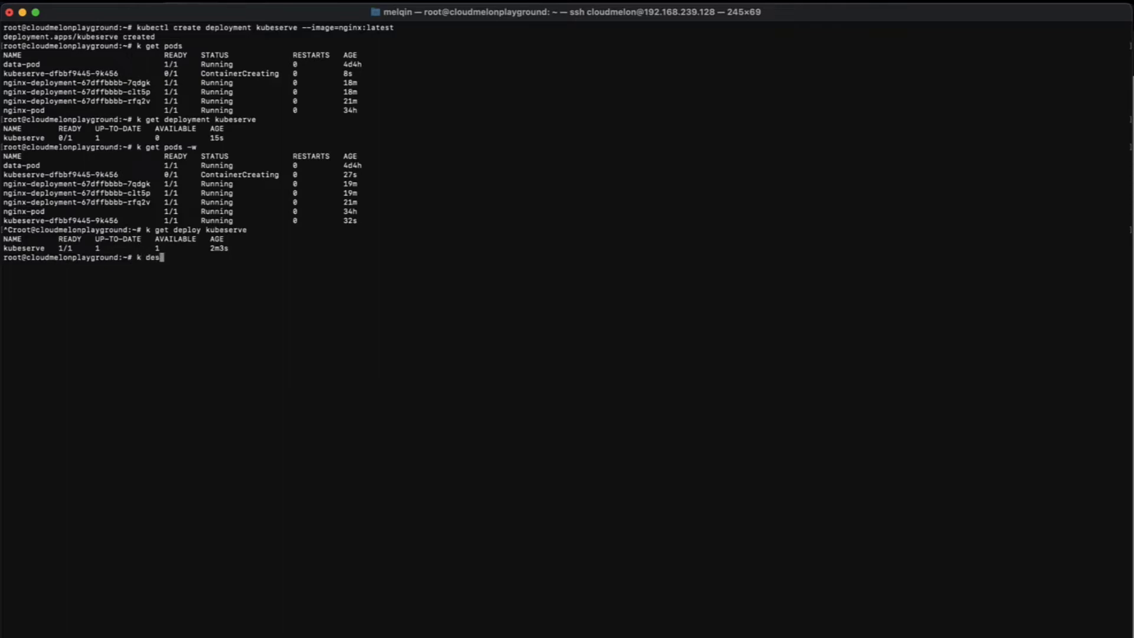
text(cribe)
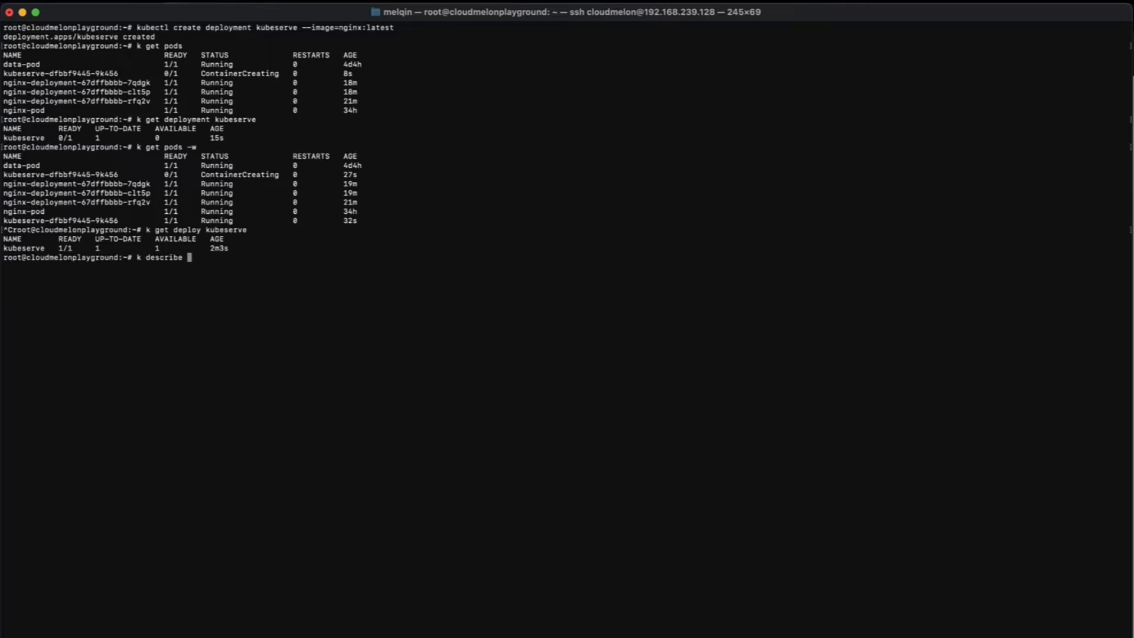
text(de)
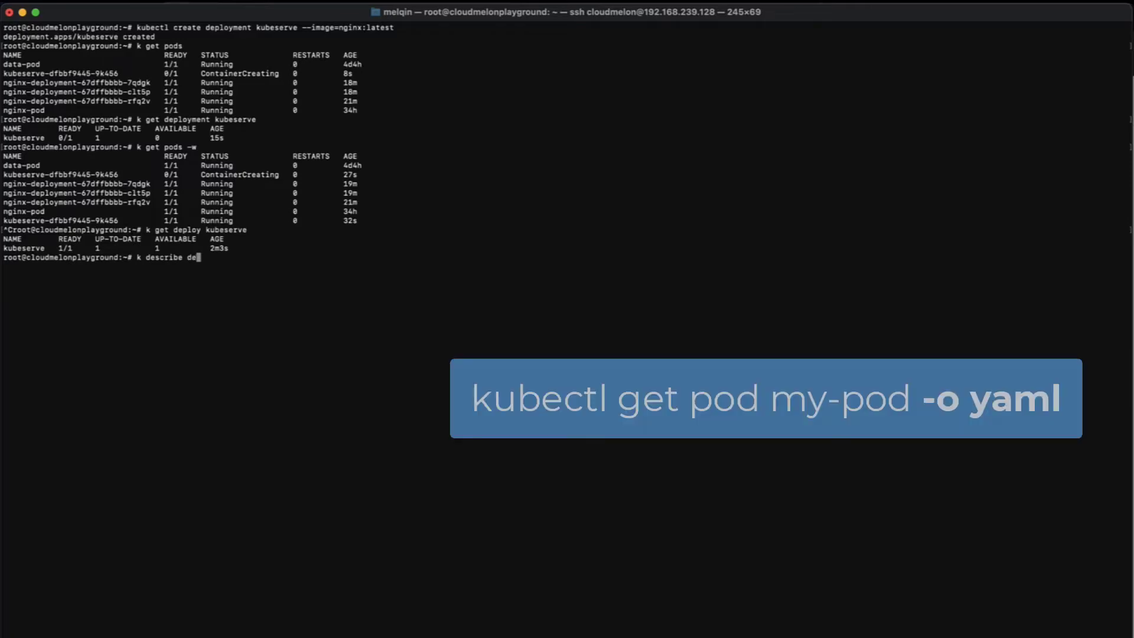
text(loy)
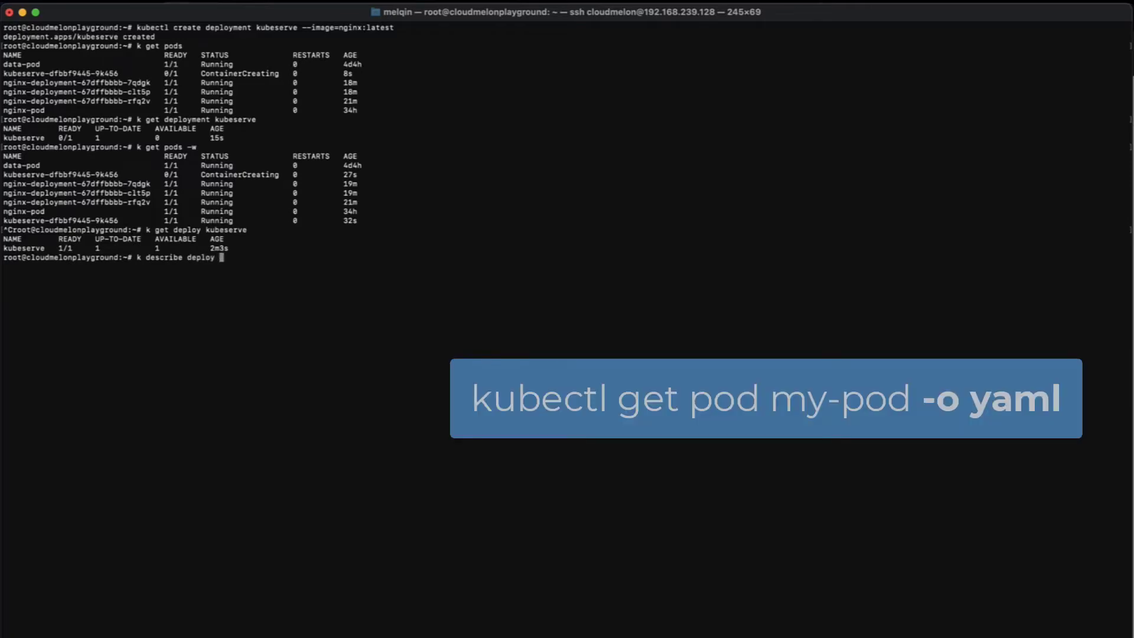
text(kube)
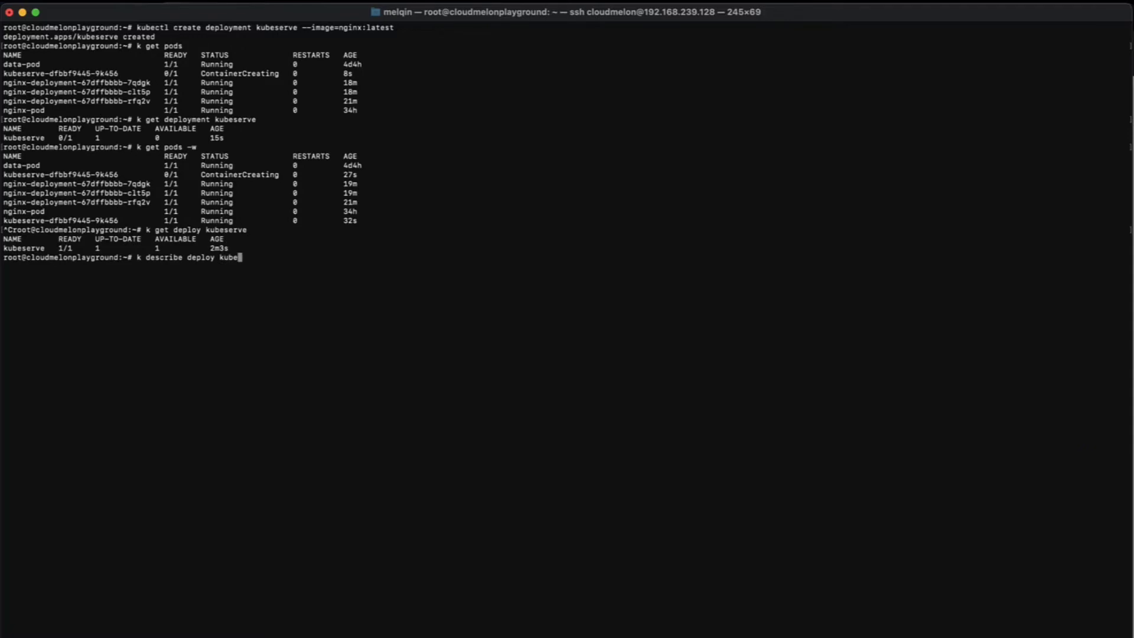
text(erv)
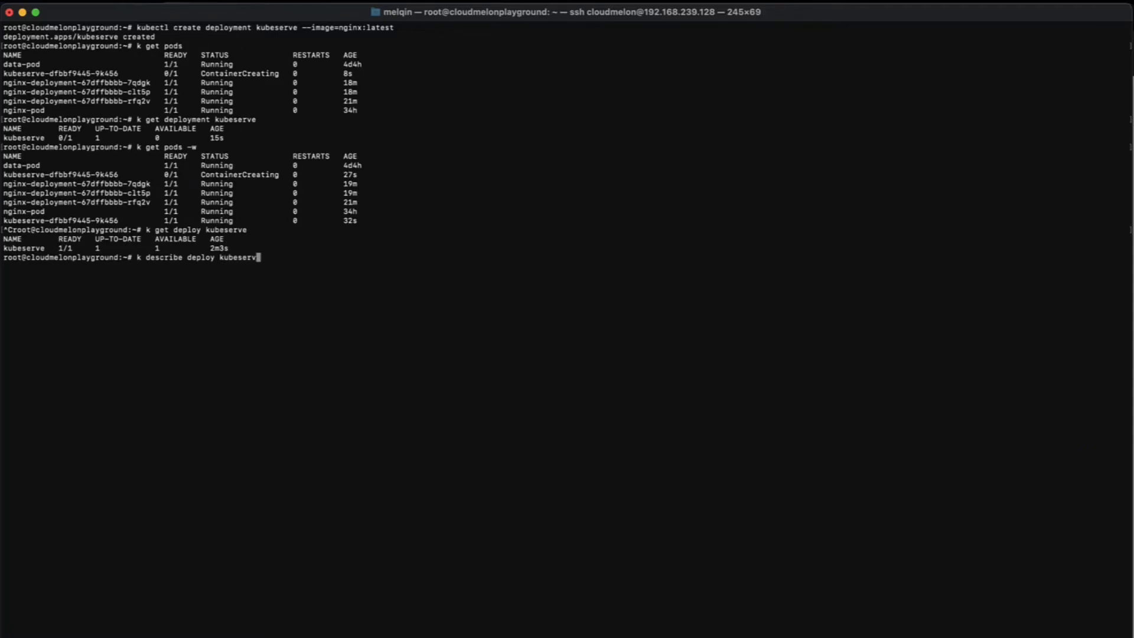
key(Return)
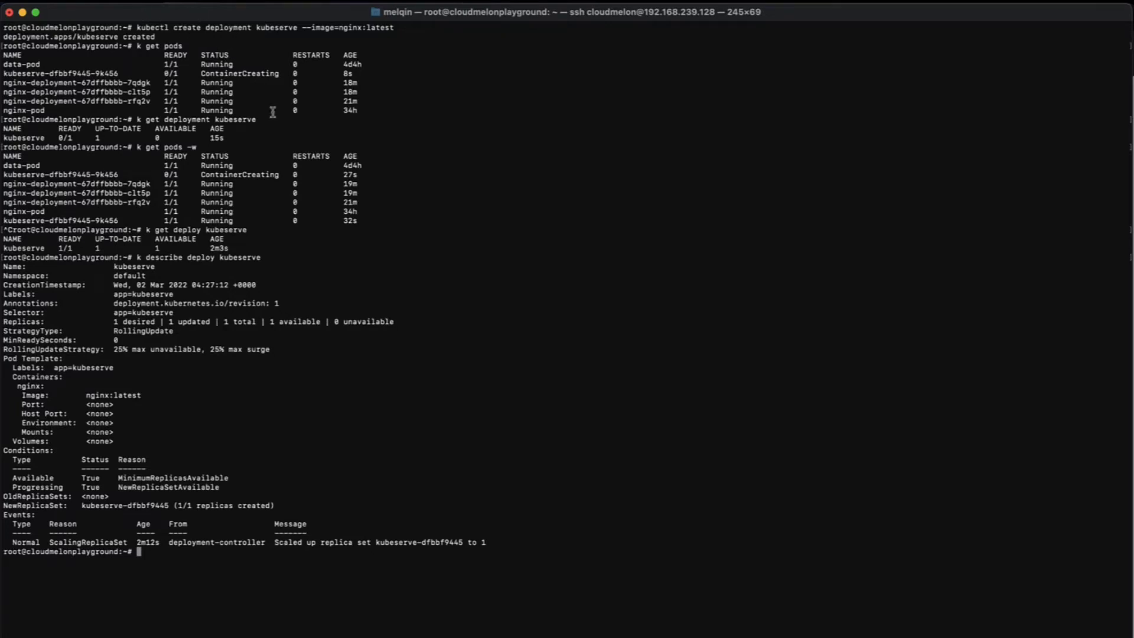
mouse_move(425, 416)
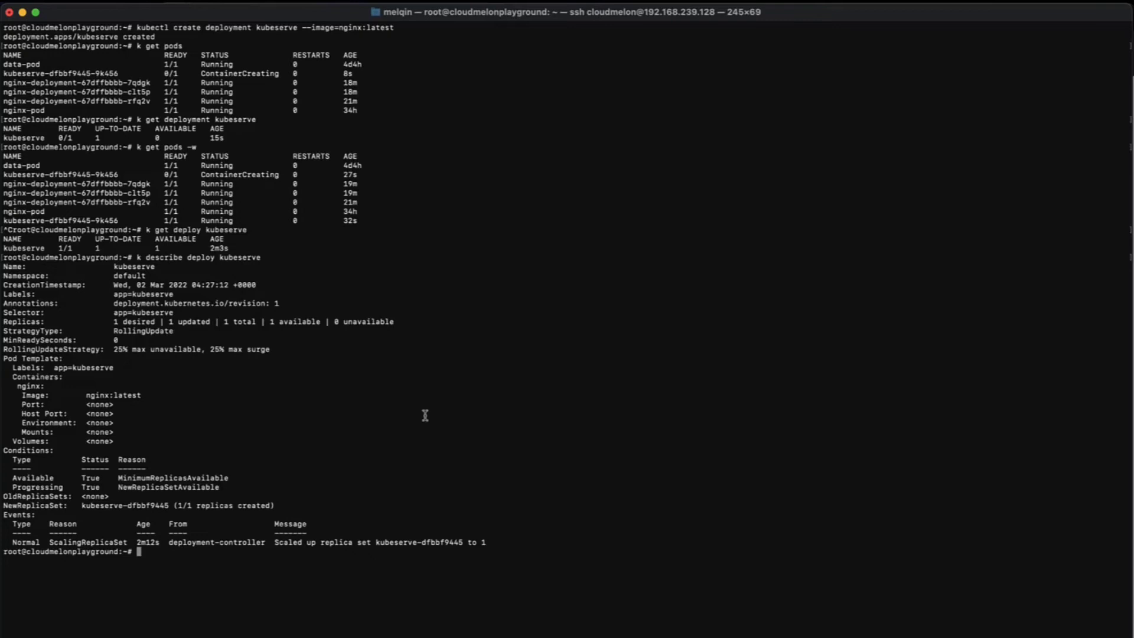
mouse_move(7, 330)
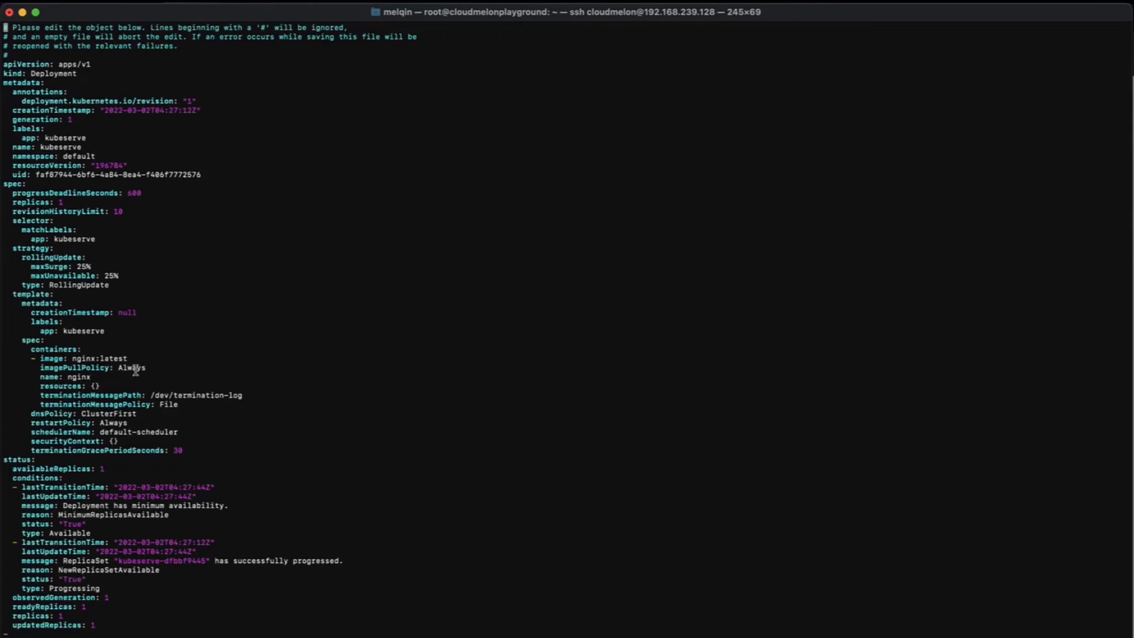
mouse_move(479, 340)
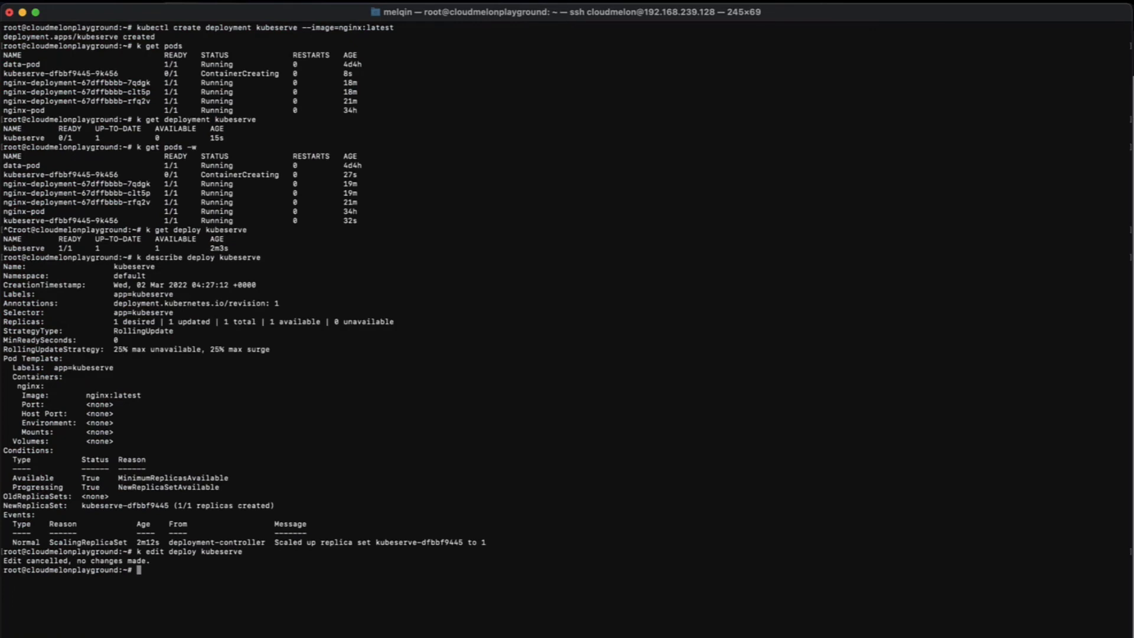
Run k delete deploy kubeserve to remove the deployment.
text(k delete de)
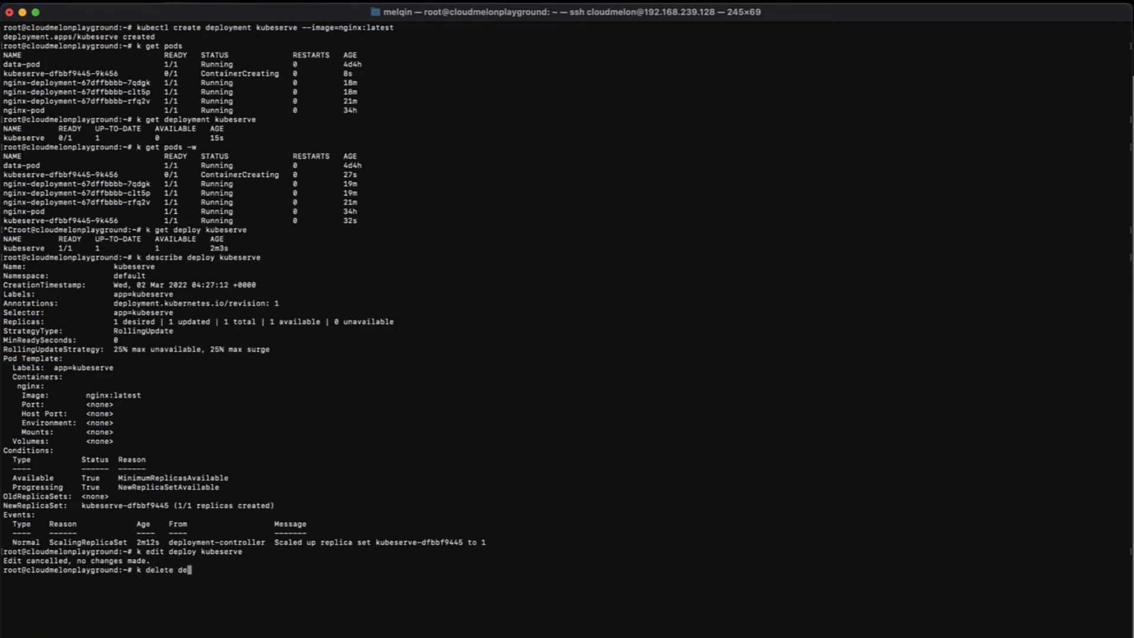
text(ploy kube)
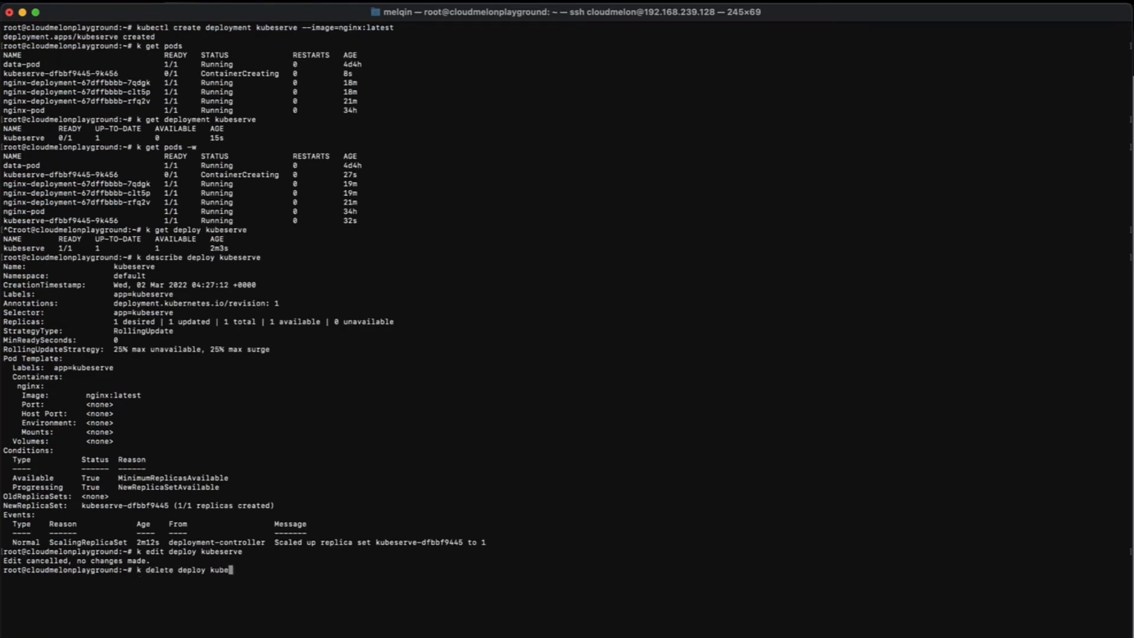
key(Return)
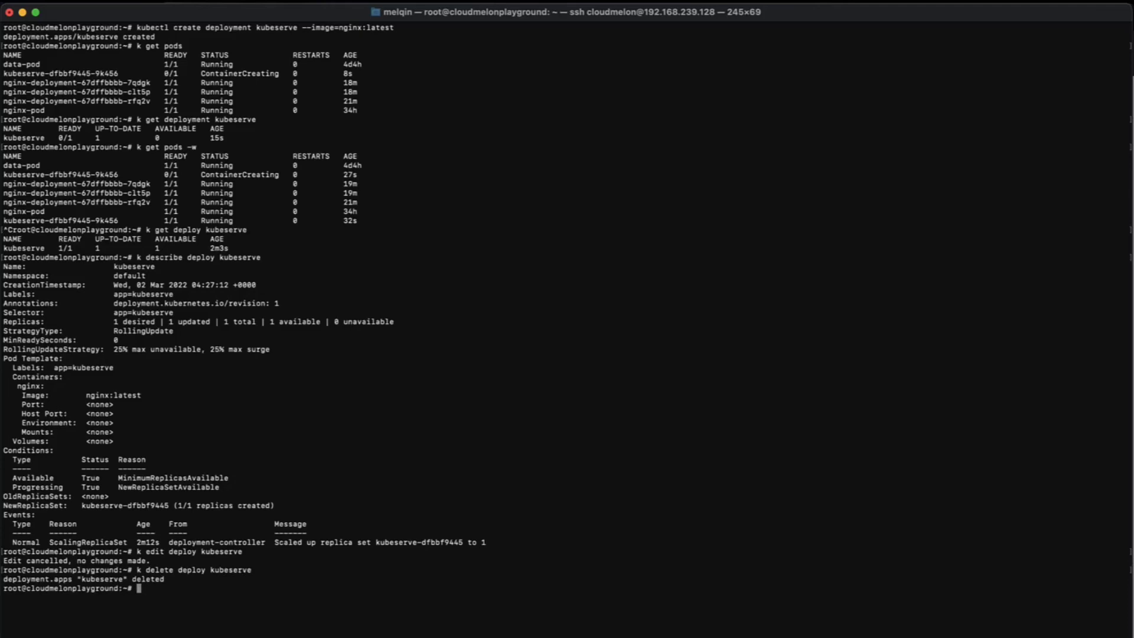
Begin typing a k get deploy command to verify the deletion.
text(k delete deploy kube)
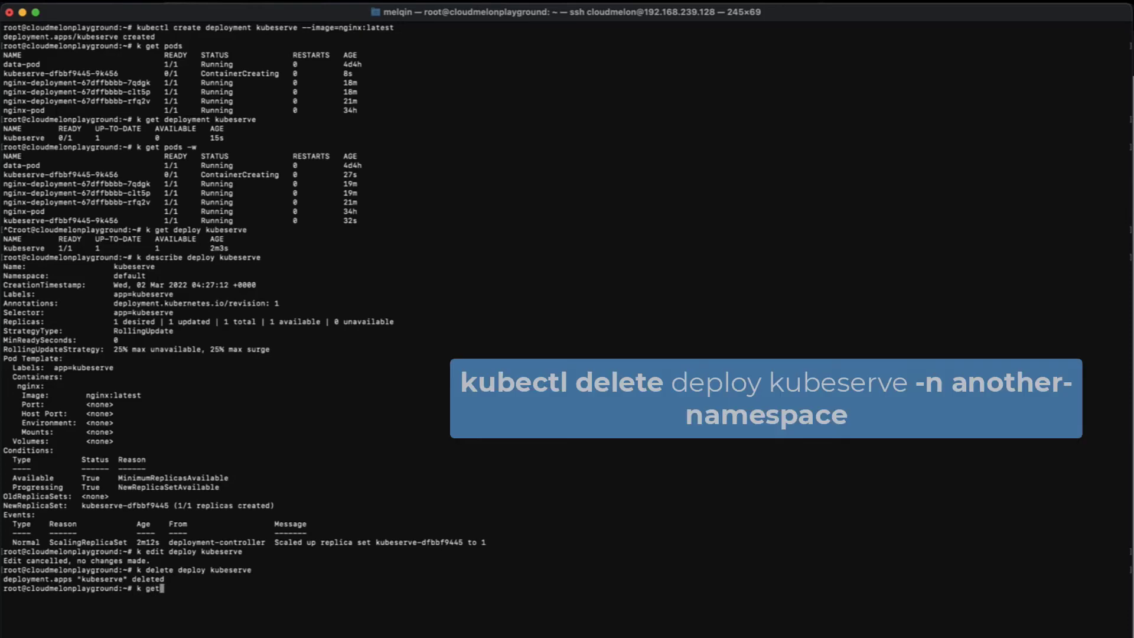
text(d)
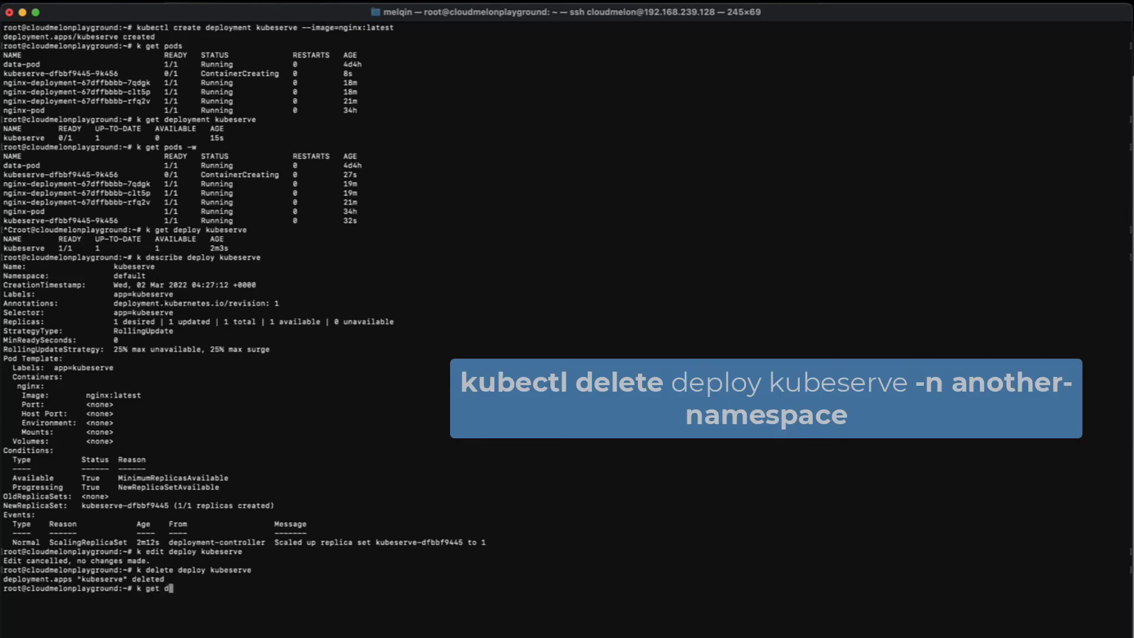
text(eploy)
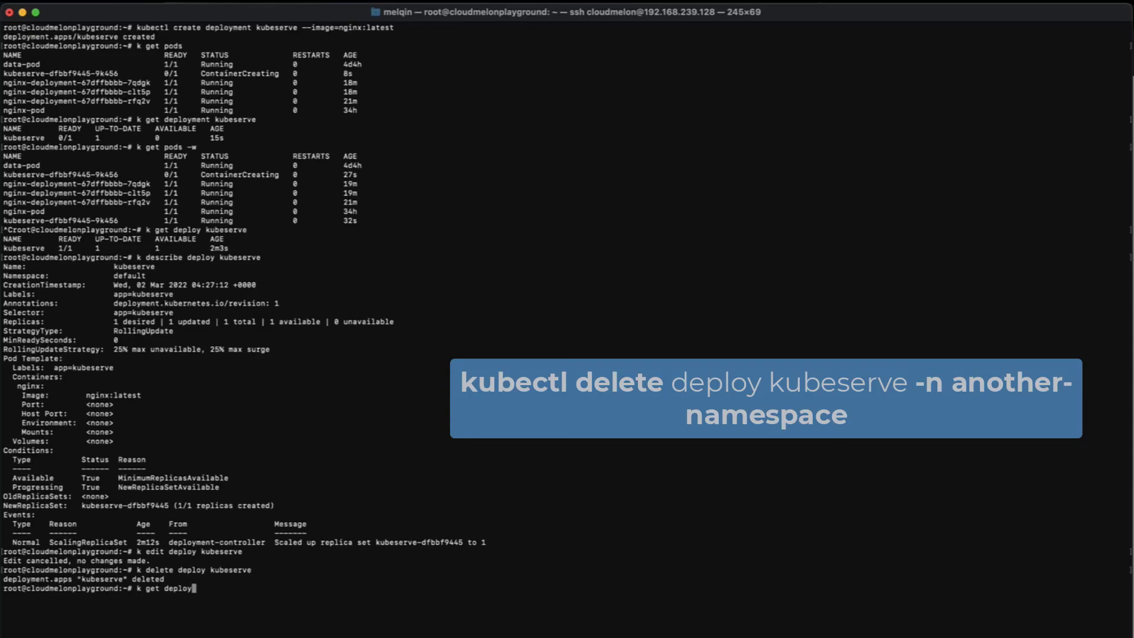